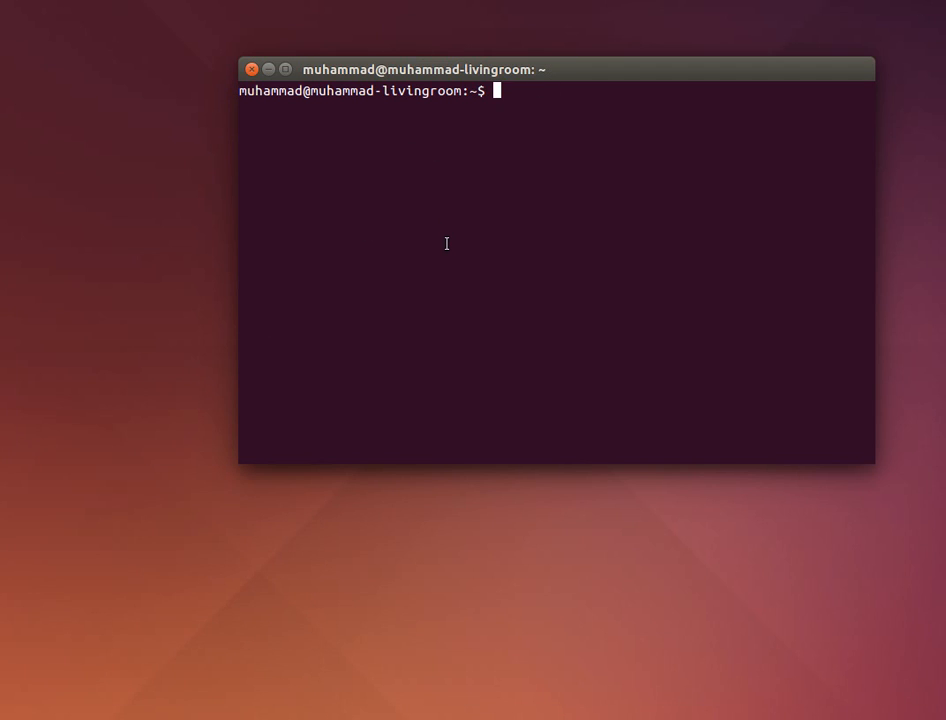
{"action": "mouse_move", "coordinate": [464, 296]}
{"action": "type", "text": "s"}
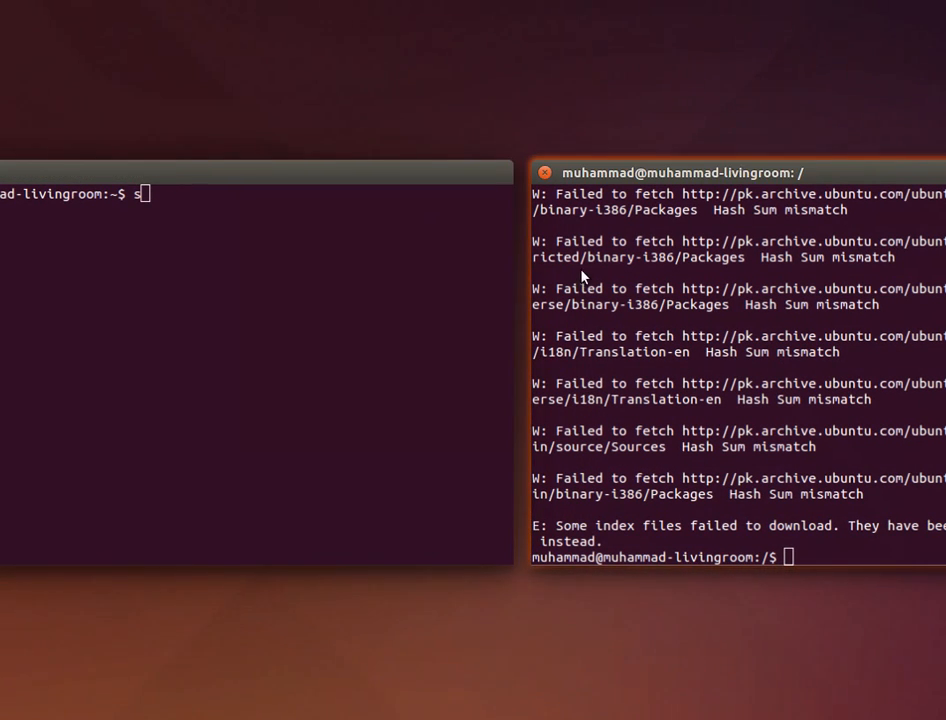
Bring the results window forward, run sudo apt-get update again and scroll through the PPA output.
{"action": "left_click_drag", "start_coordinate": [680, 172], "coordinate": [464, 56]}
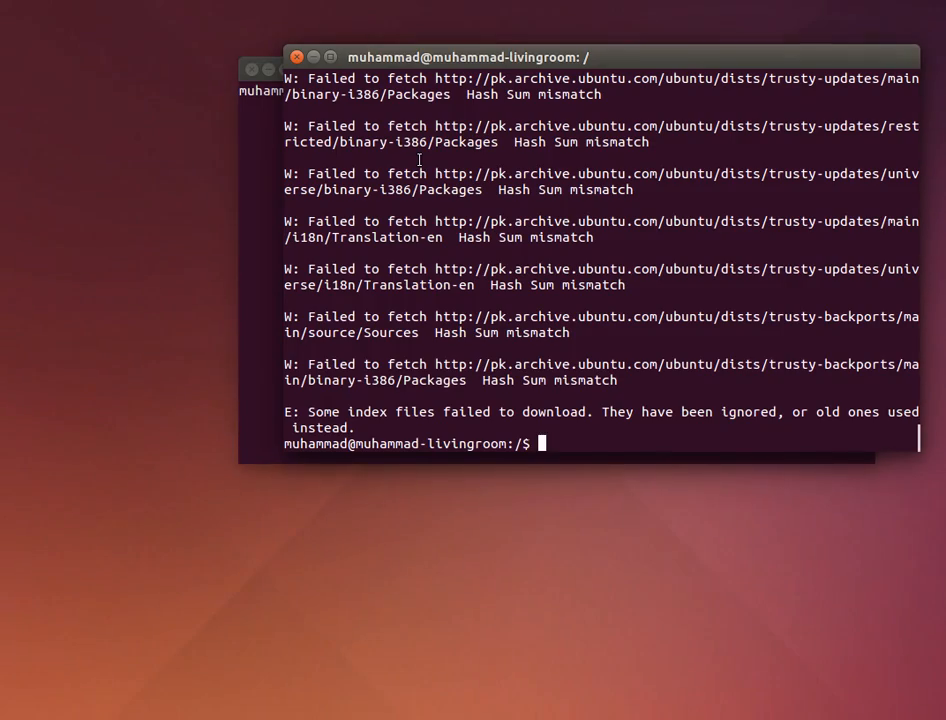
{"action": "key", "text": "Return"}
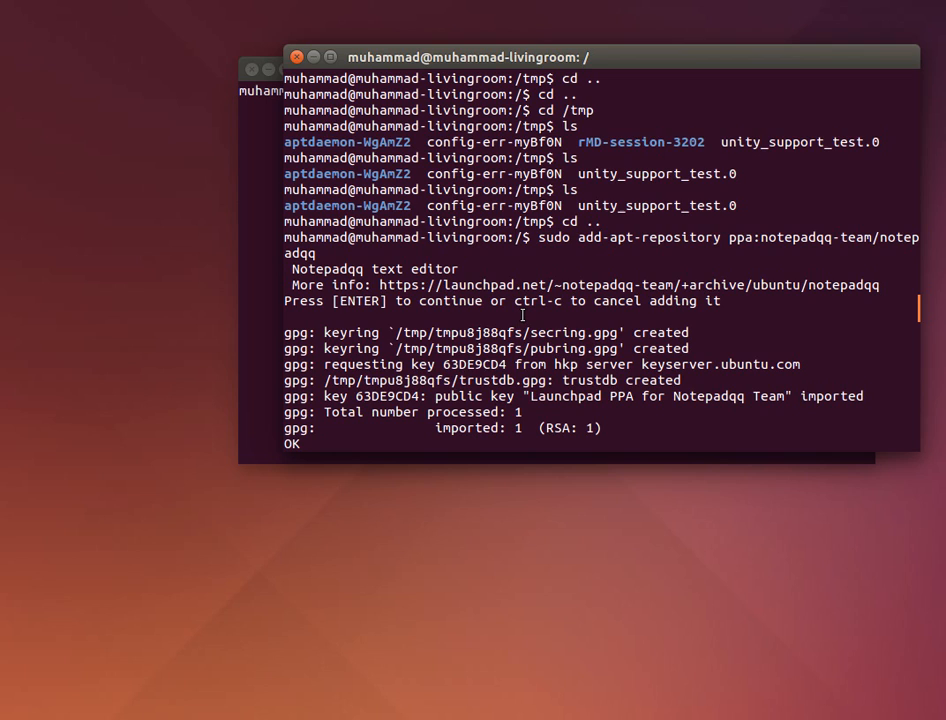
{"action": "type", "text": "sudo apt-get update"}
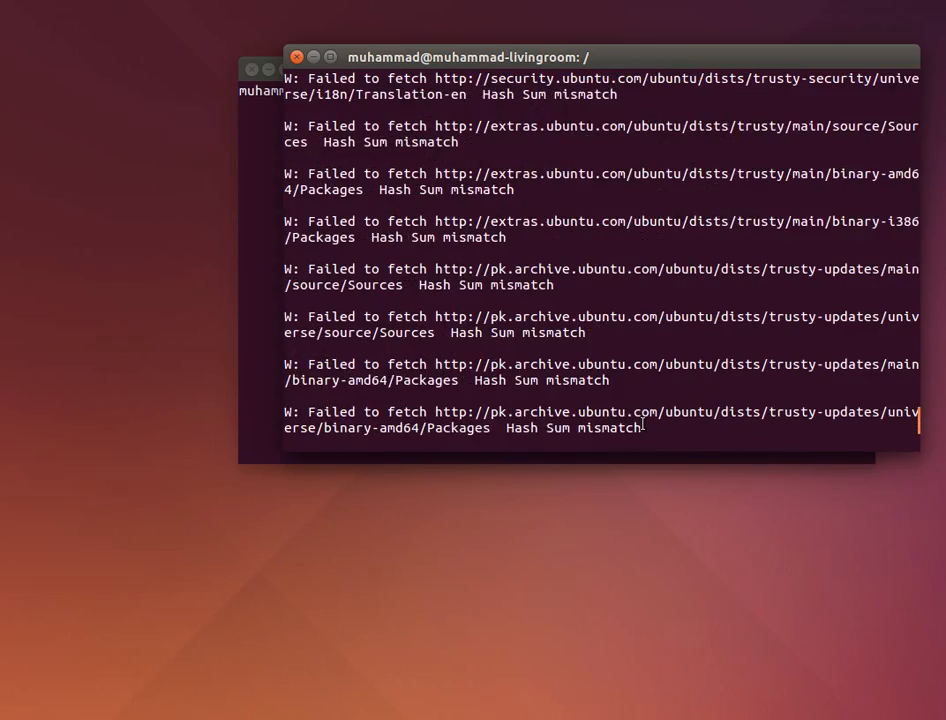
{"action": "scroll", "scroll_direction": "down", "scroll_amount": 3}
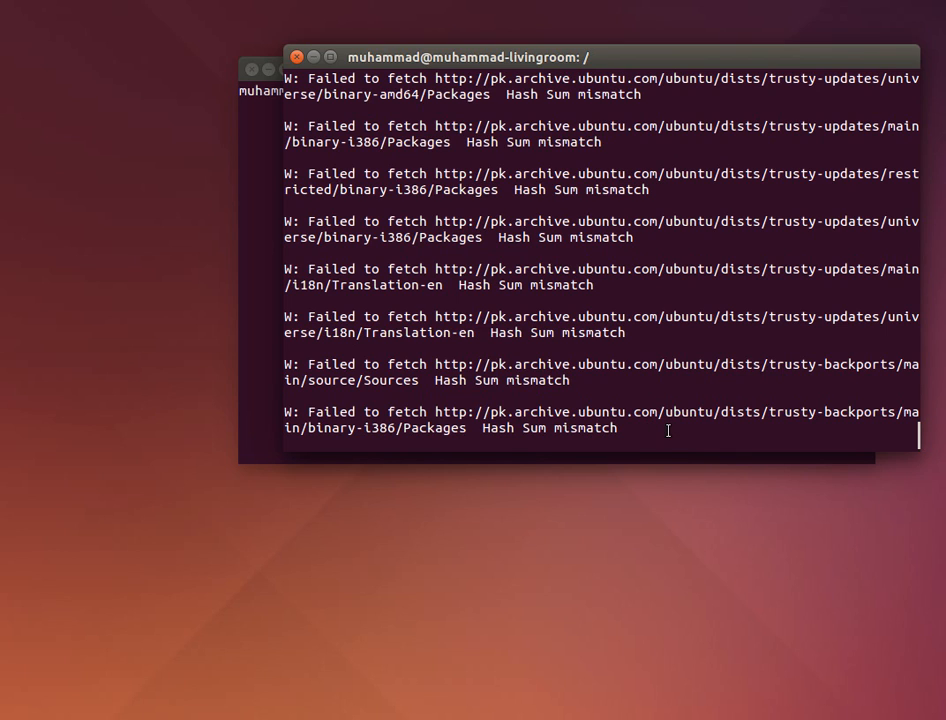
Run sudo apt-get install notepadqq and answer y so the package download begins.
{"action": "type", "text": "sud"}
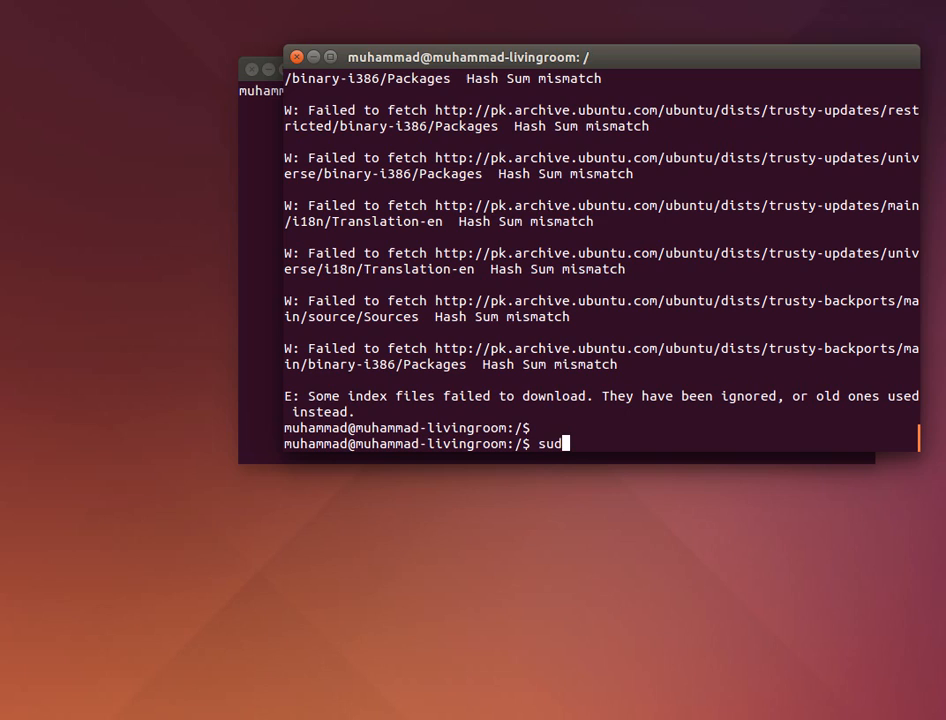
{"action": "type", "text": "o apt"}
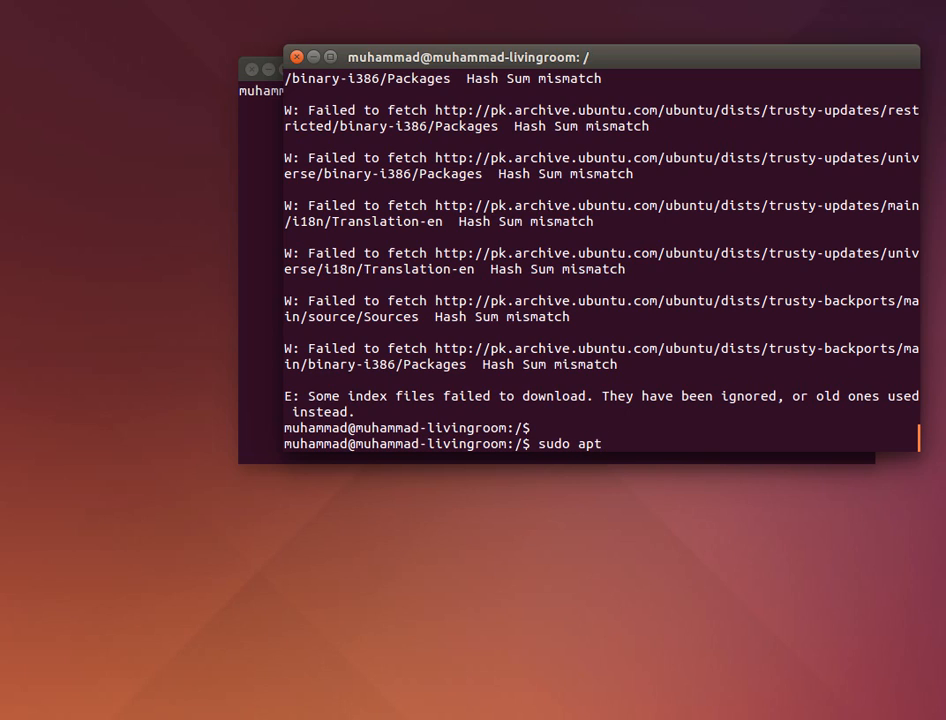
{"action": "type", "text": "-get inss"}
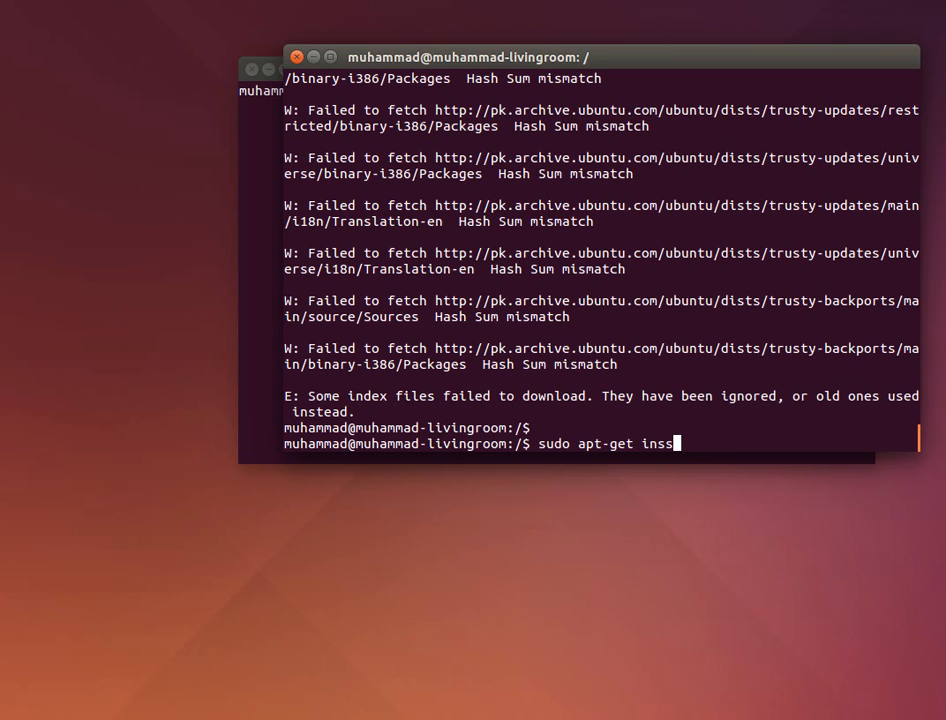
{"action": "type", "text": "tall"}
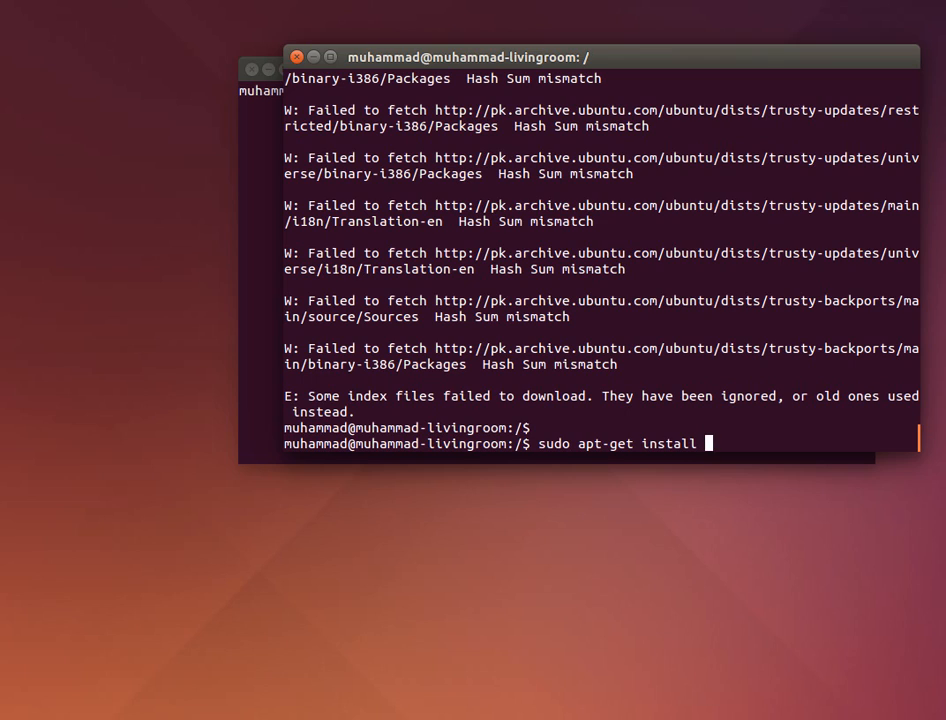
{"action": "type", "text": "notepa"}
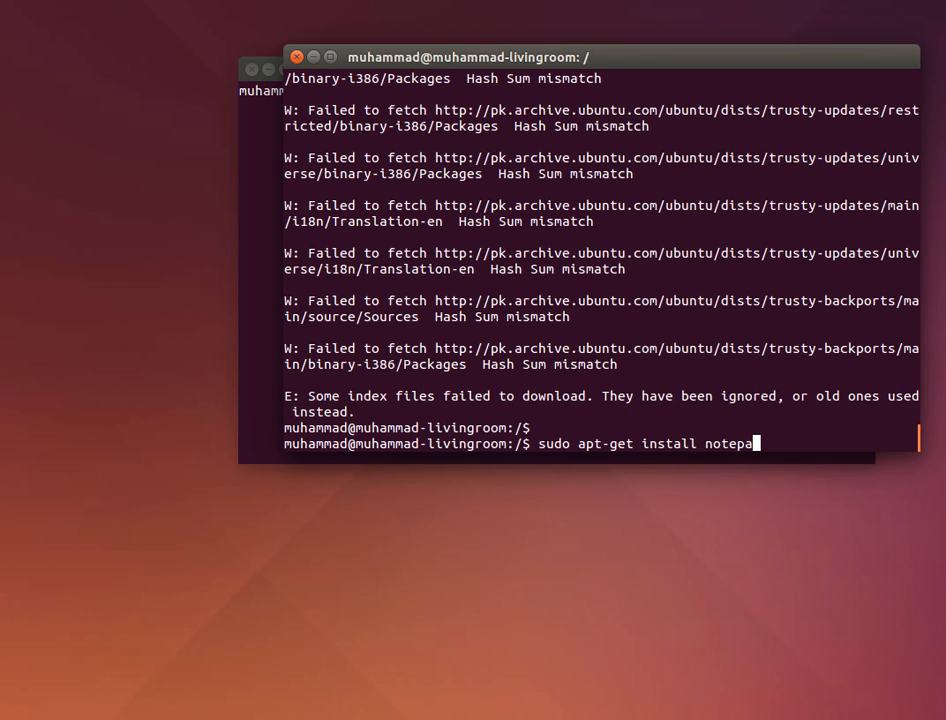
{"action": "type", "text": "dqq"}
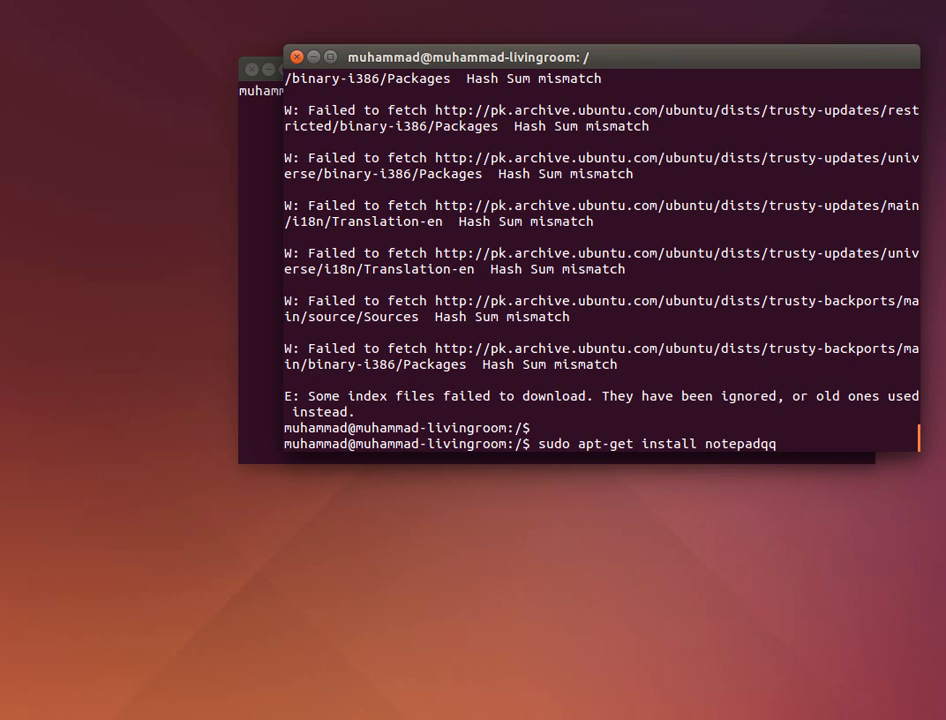
{"action": "key", "text": "Return"}
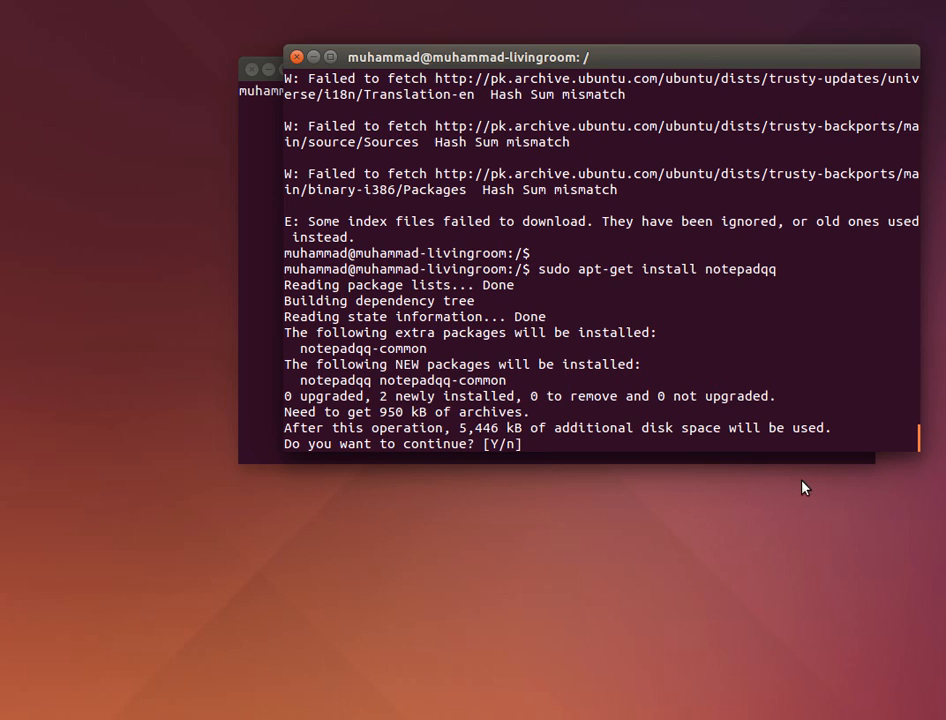
{"action": "type", "text": "y"}
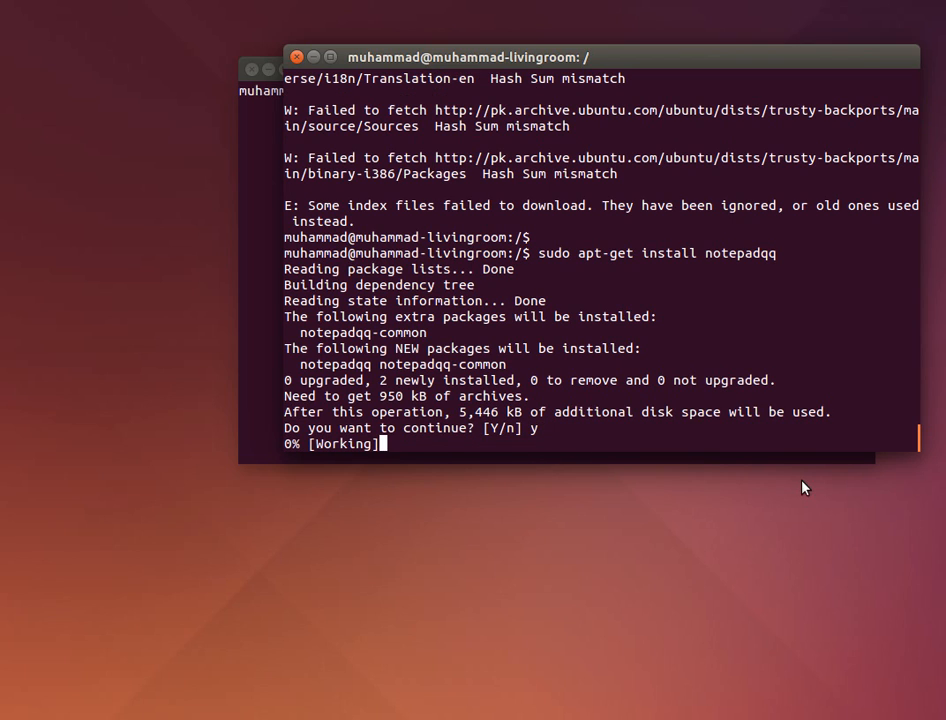